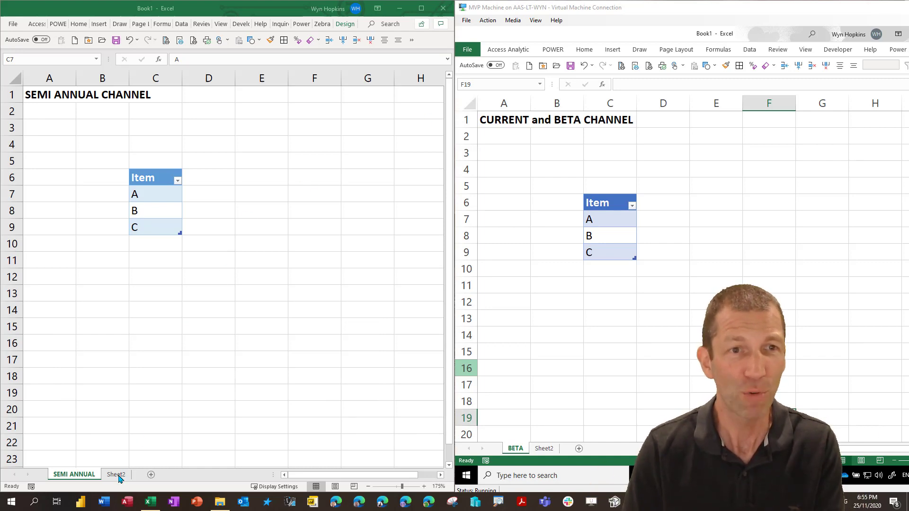
Switch to Sheet2 of the Semi Annual workbook to reach the target cell C4
{"action": "left_click", "coordinate": [116, 474]}
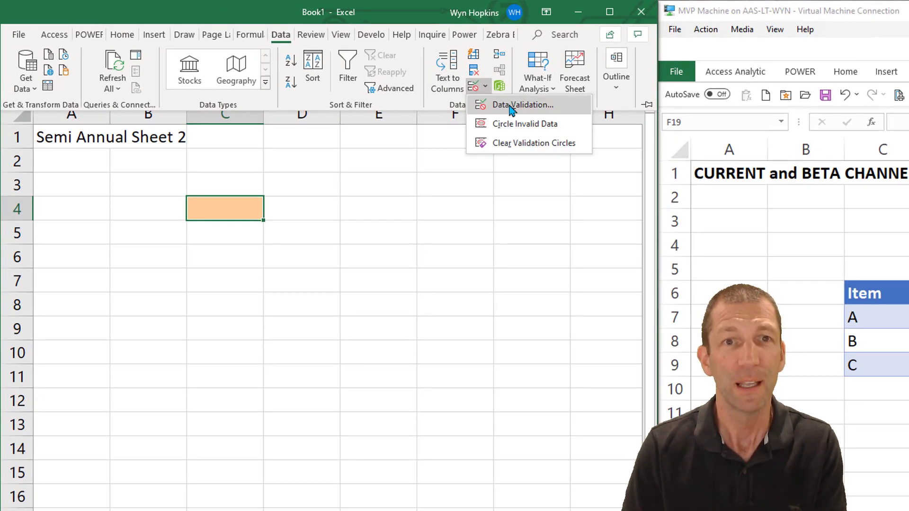
Give cell C4 list-type data validation sourced from the Item table
{"action": "left_click", "coordinate": [520, 104]}
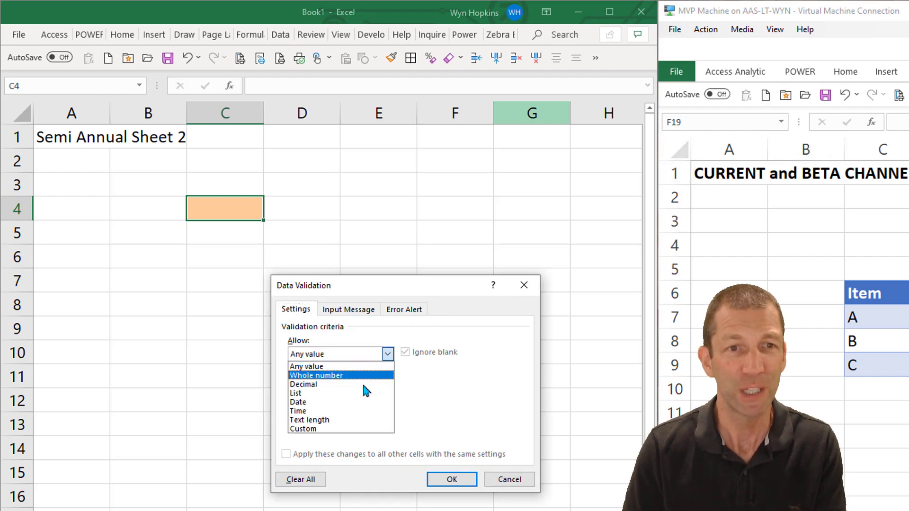
{"action": "left_click", "coordinate": [295, 393]}
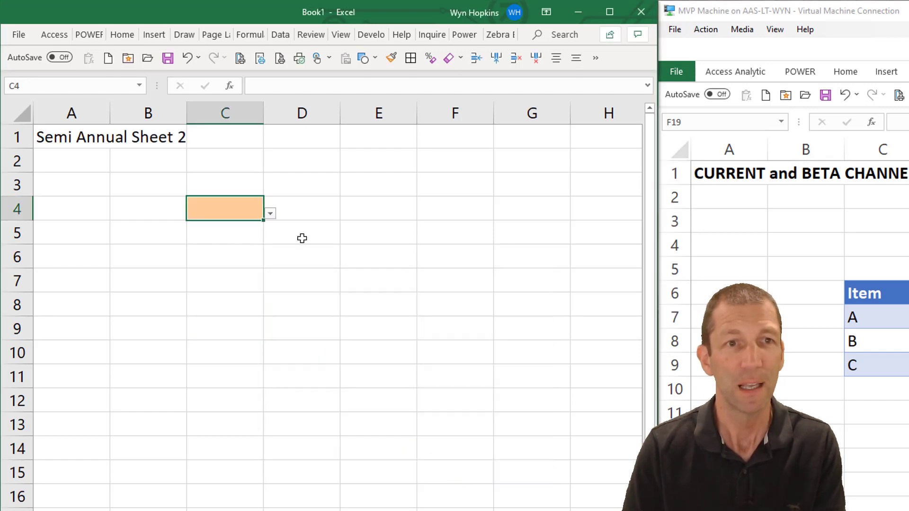
Add a fourth entry below C in the Item table, then bring the Beta channel workbook forward
{"action": "type", "text": "A"}
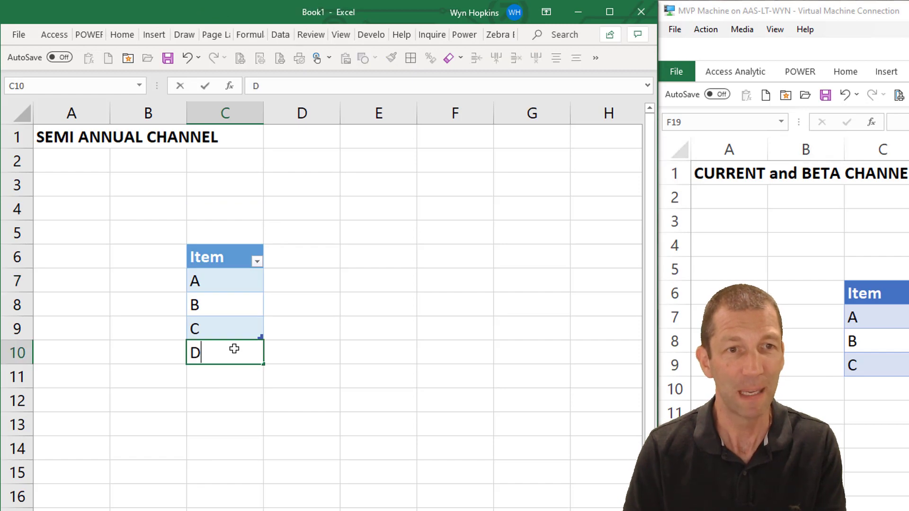
{"action": "key", "text": "Return"}
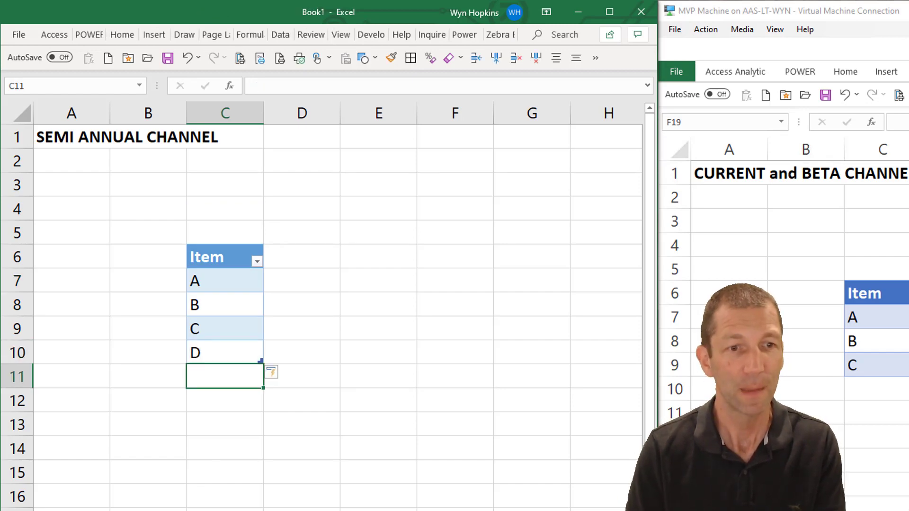
{"action": "left_click", "coordinate": [268, 213]}
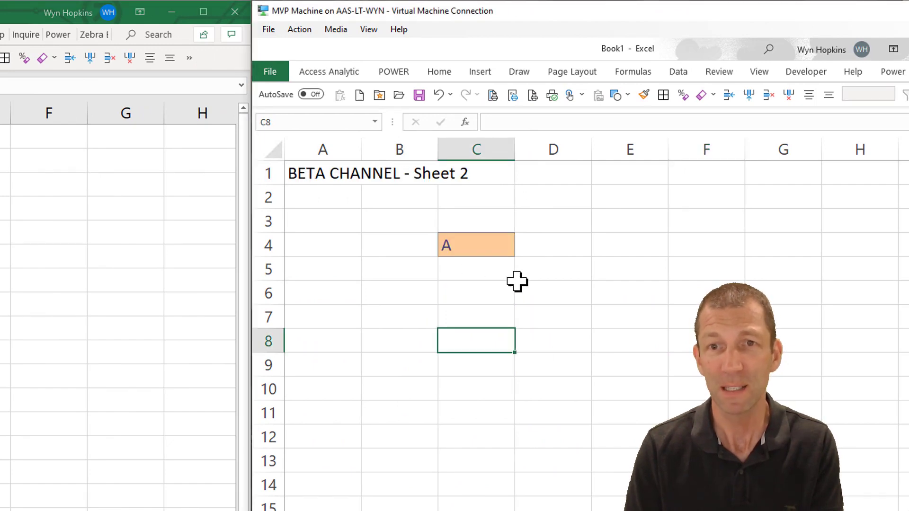
Pick D from cell C4's drop-down list, replacing the previous value A
{"action": "left_click", "coordinate": [477, 245]}
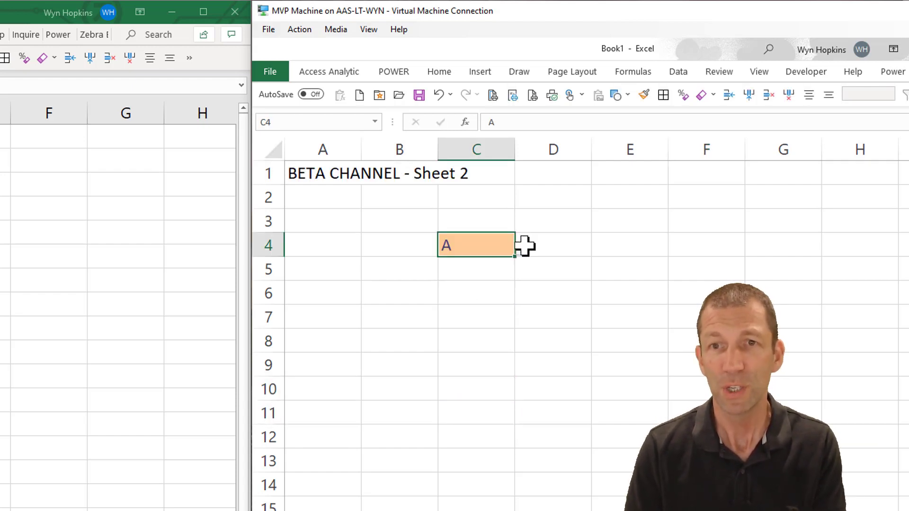
{"action": "left_click", "coordinate": [520, 249]}
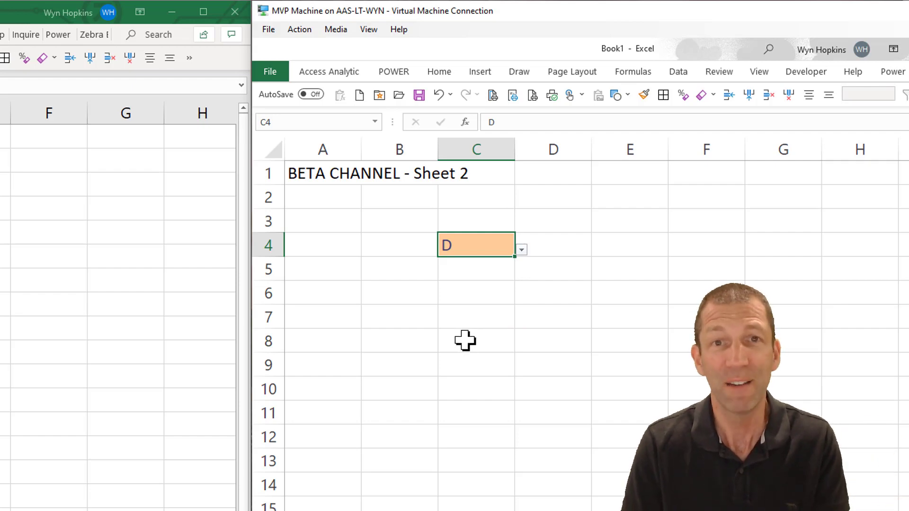
{"action": "mouse_move", "coordinate": [678, 107]}
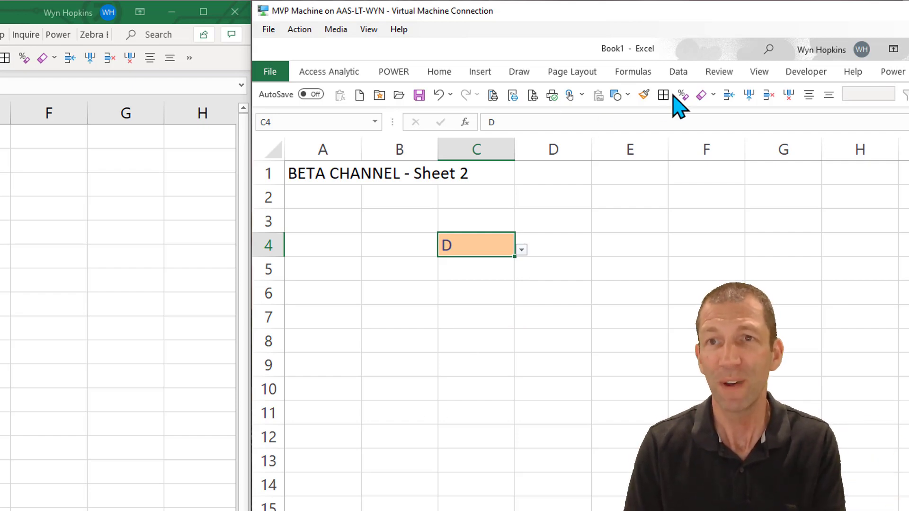
Return to the BETA sheet where the Item table now lists A, B, C and D
{"action": "left_click", "coordinate": [678, 71]}
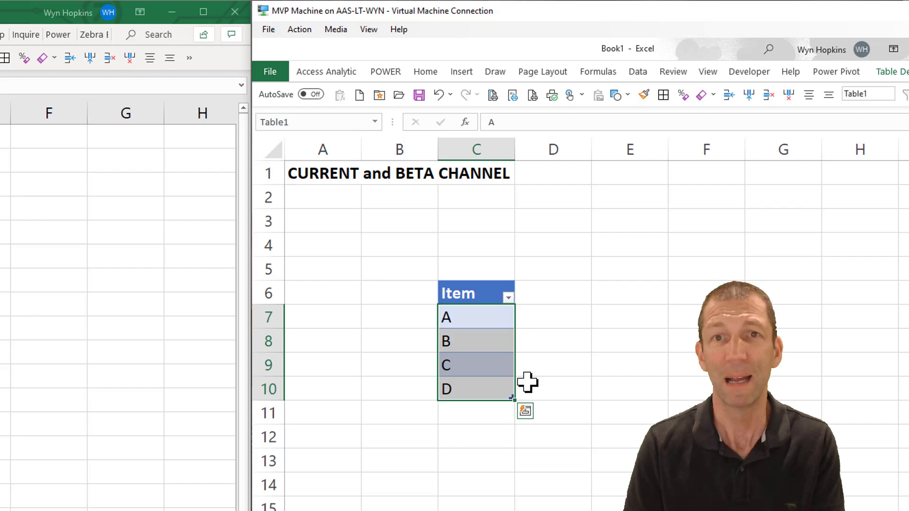
{"action": "mouse_move", "coordinate": [522, 385]}
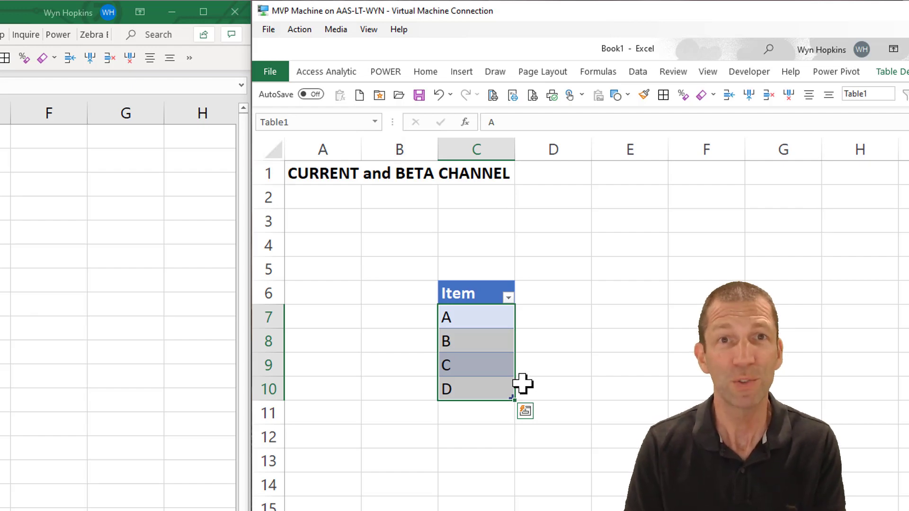